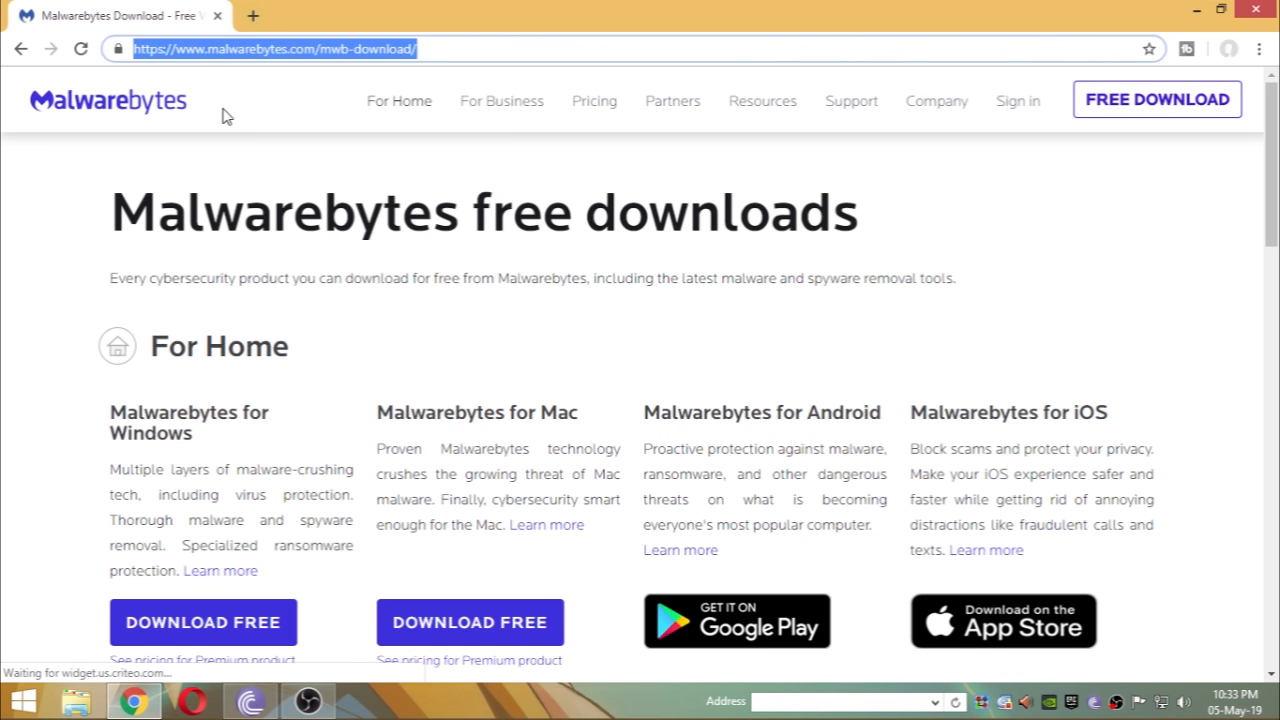
mouse_move(113, 145)
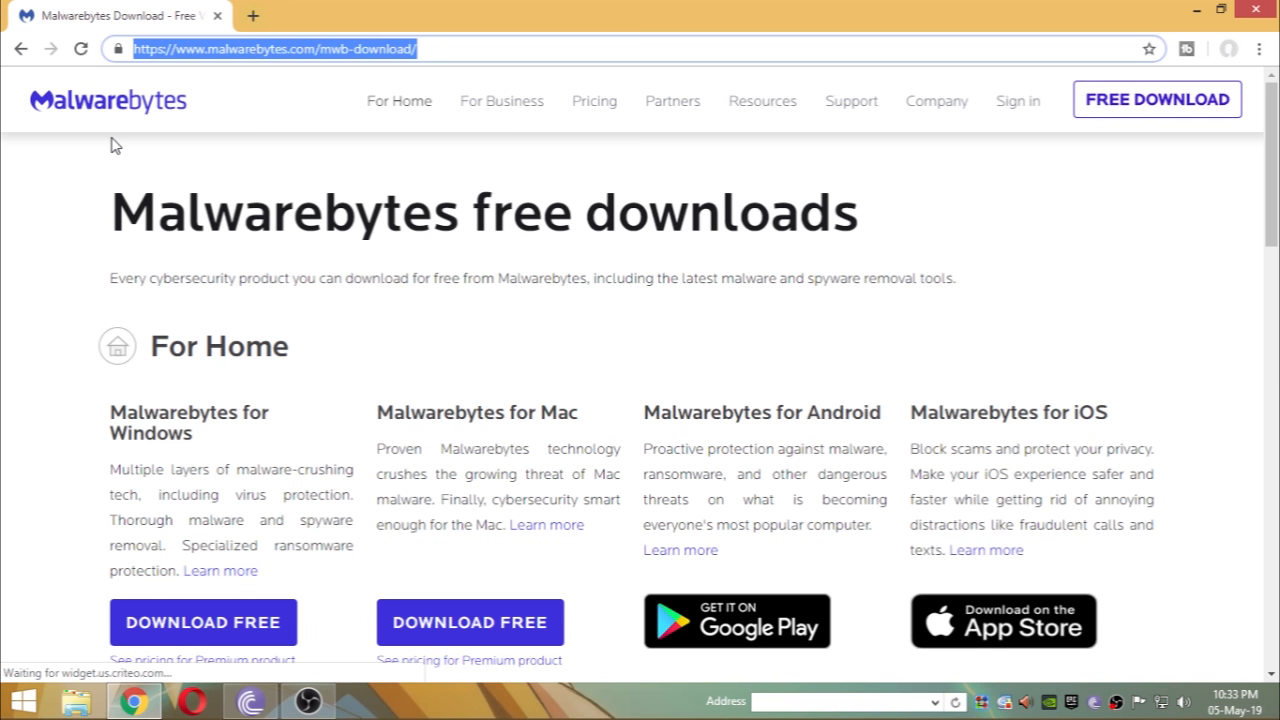
- Launch the Malwarebytes setup file from the Videos folder
scroll(down, 3)
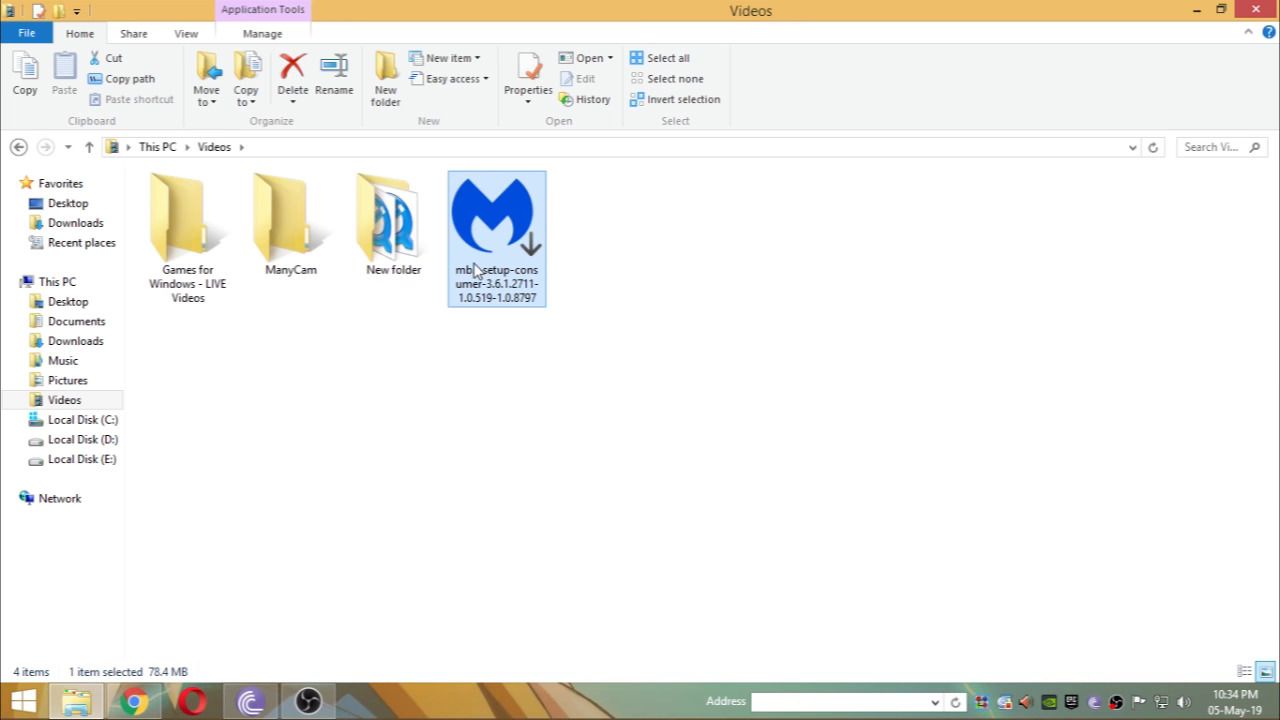
double_click(497, 213)
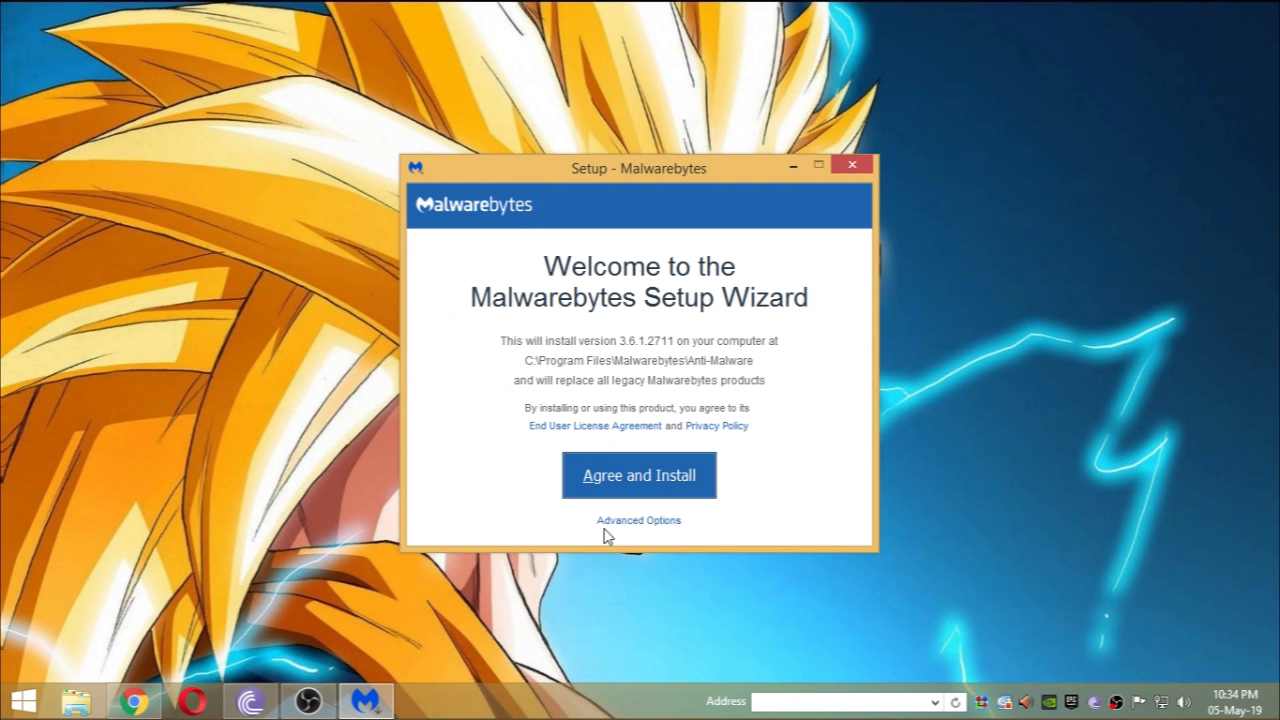
- Accept the license terms with Agree and Install and let installation run
click(639, 475)
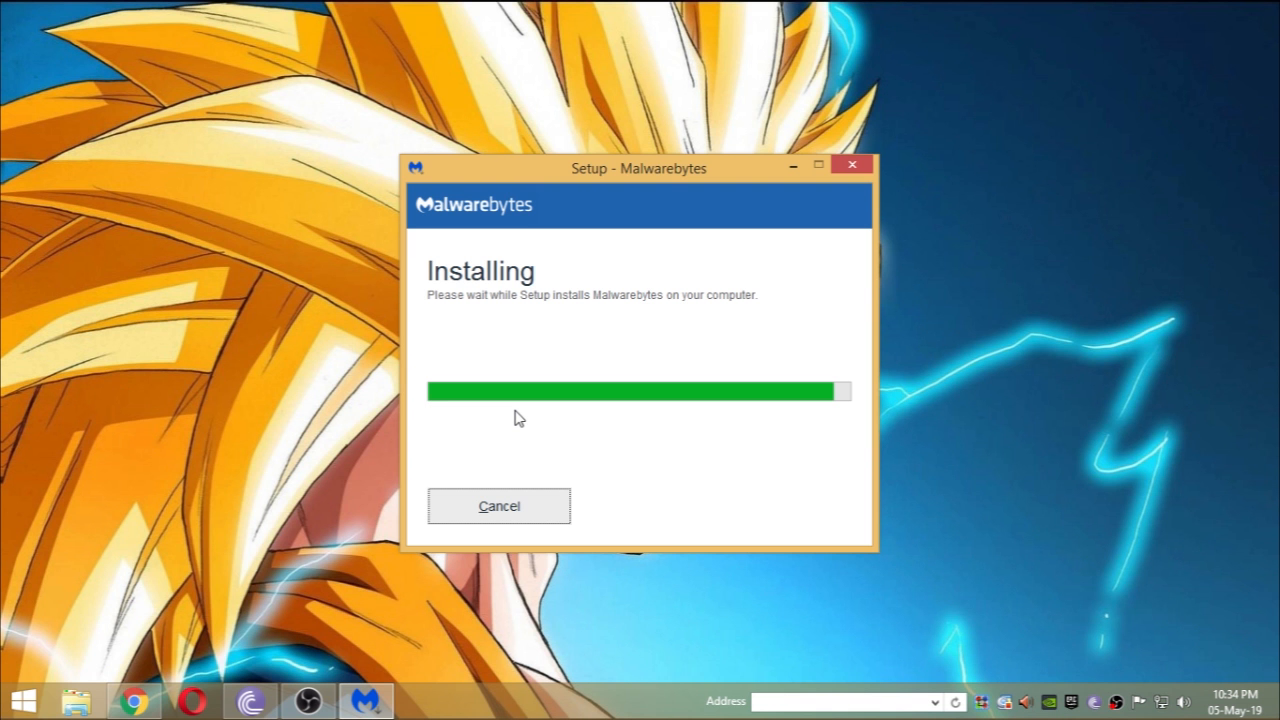
mouse_move(611, 147)
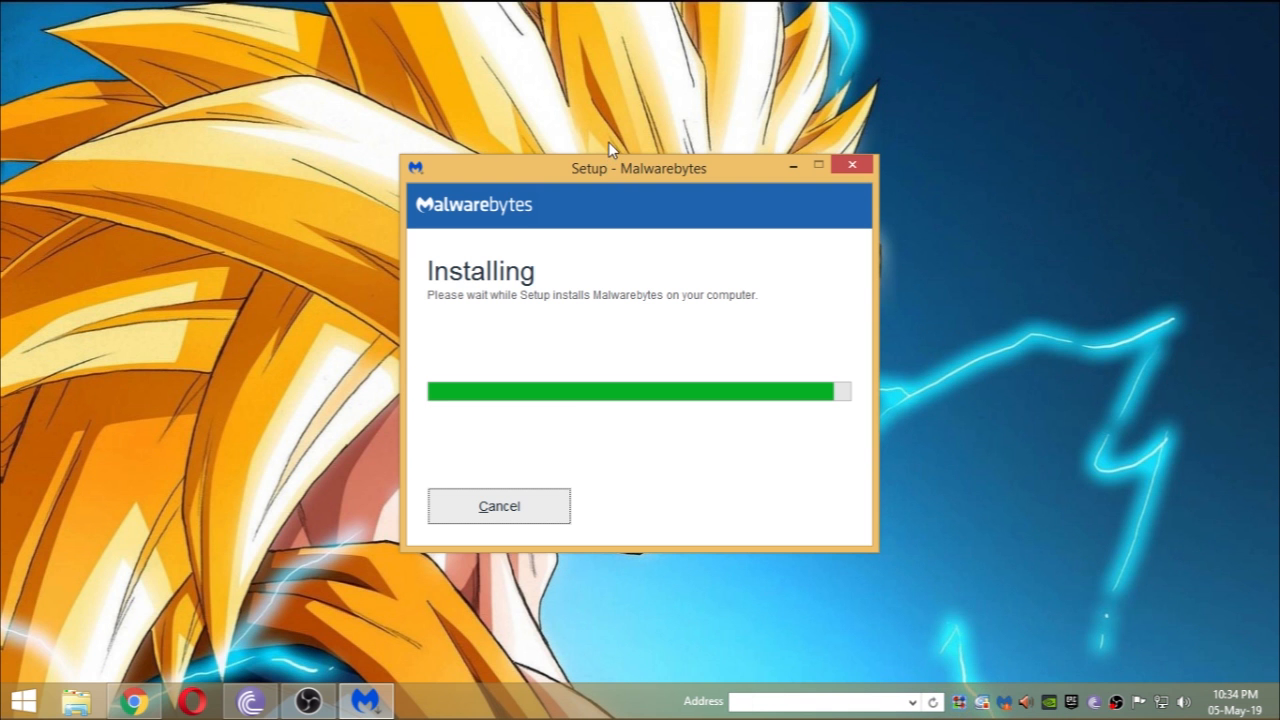
mouse_move(612, 173)
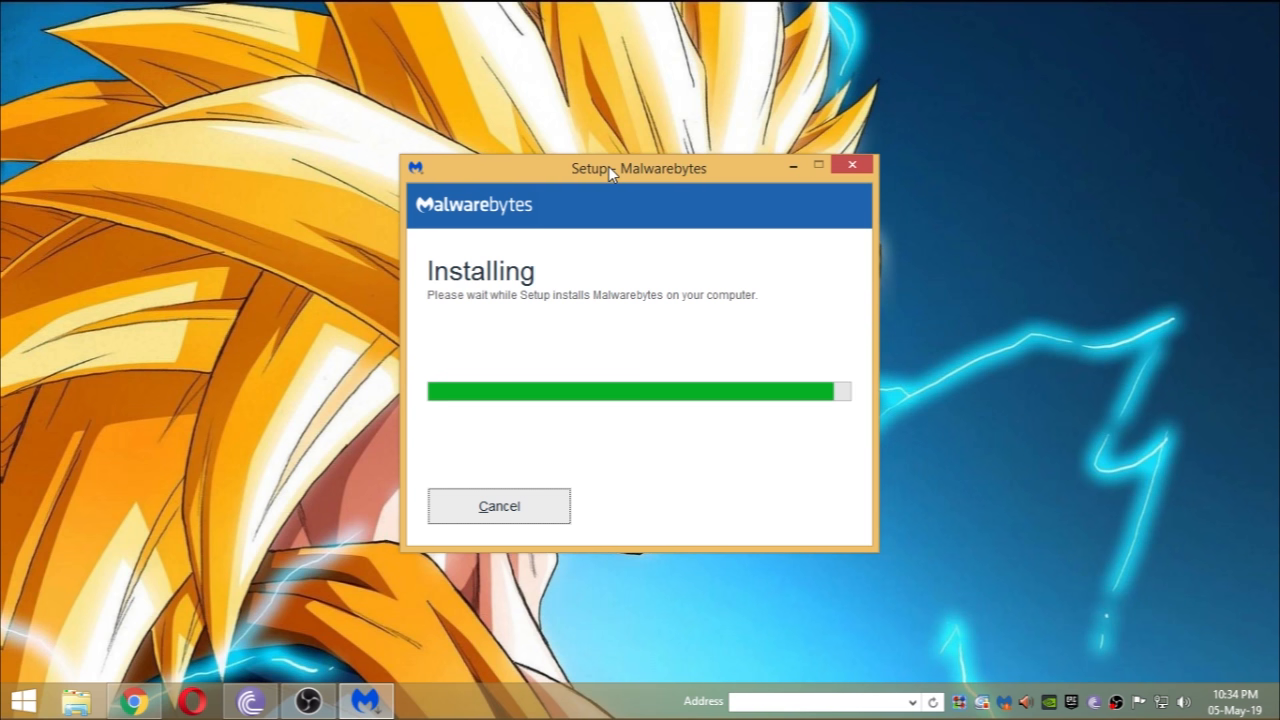
mouse_move(798, 172)
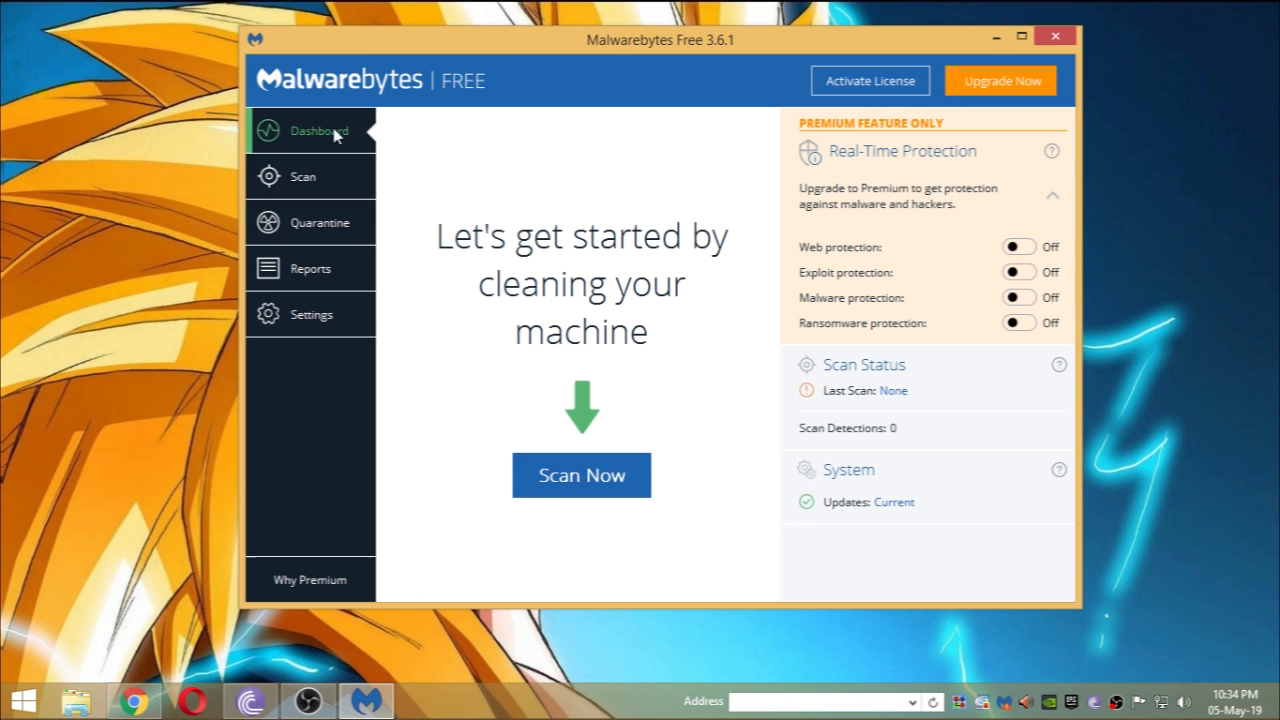
mouse_move(870, 81)
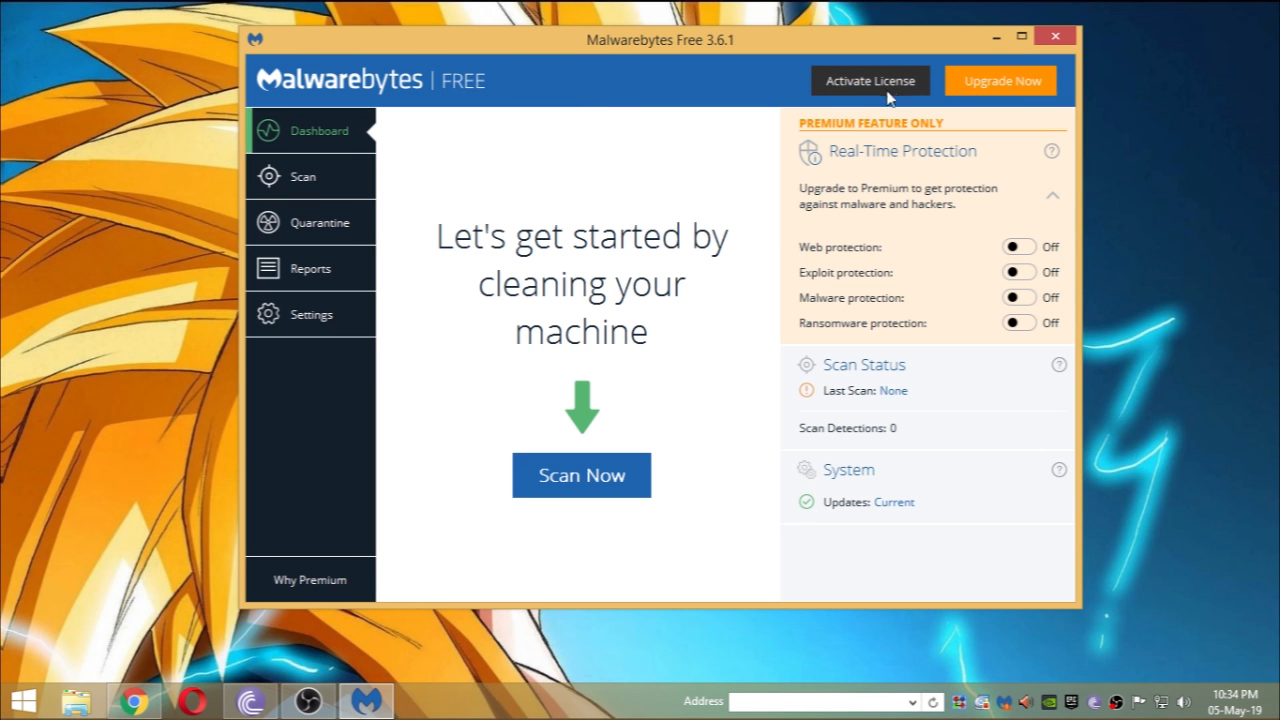
mouse_move(770, 267)
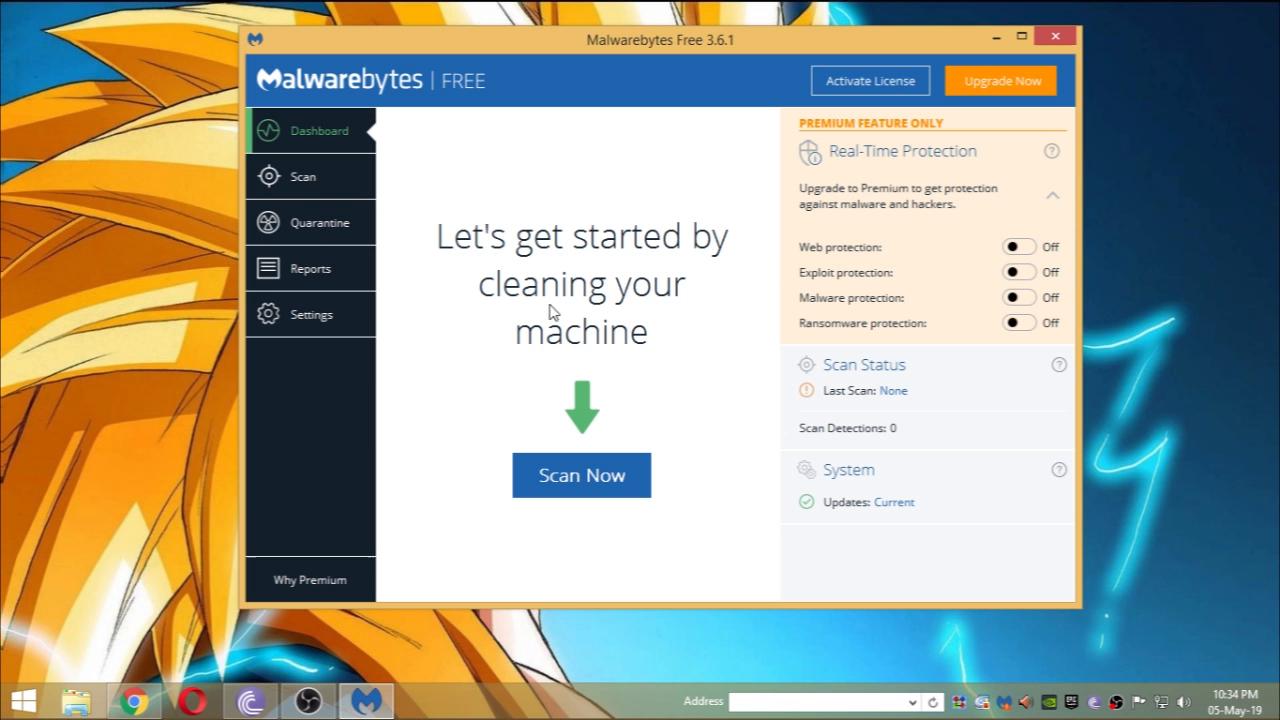
mouse_move(343, 207)
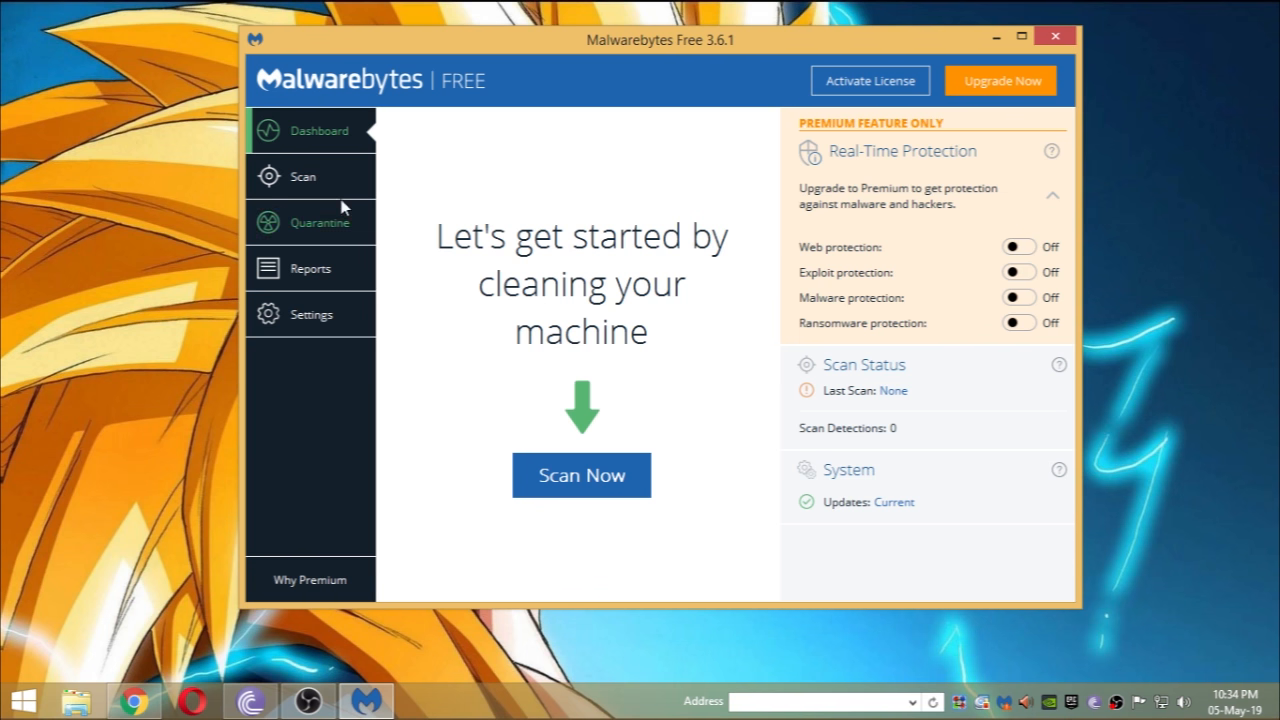
- Start a threat scan from the Malwarebytes Dashboard with Scan Now
click(581, 475)
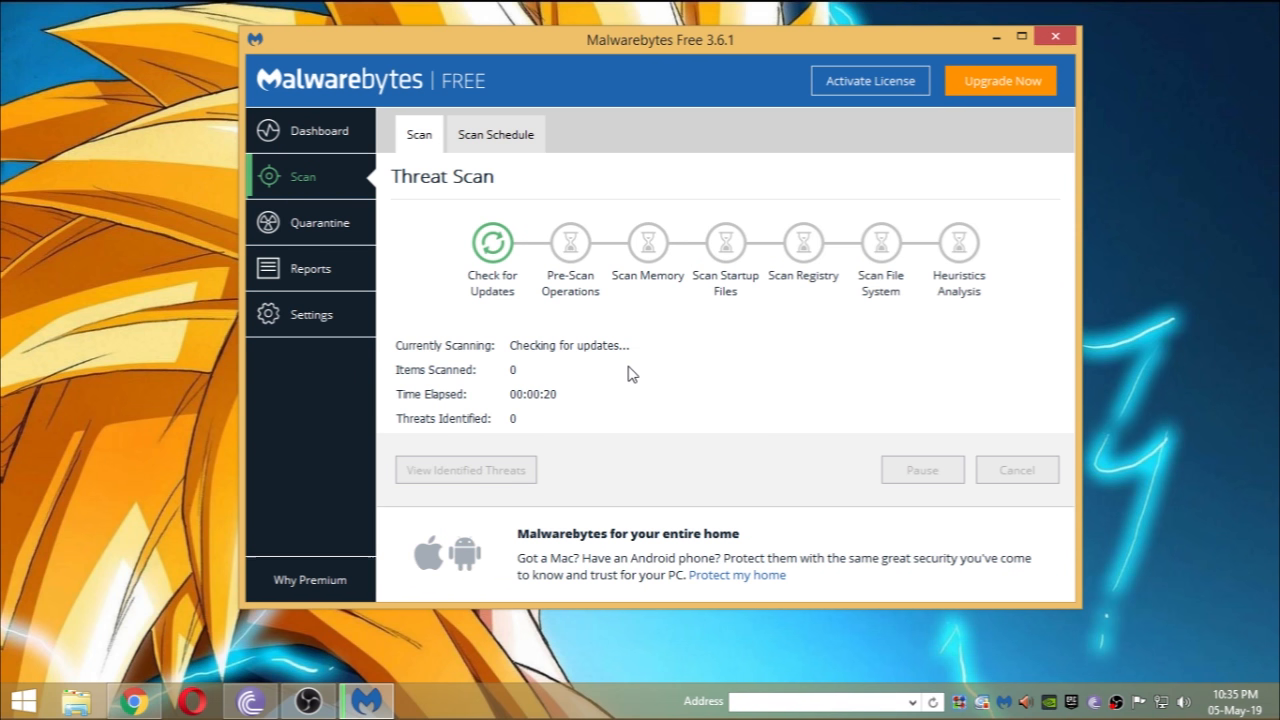
mouse_move(498, 273)
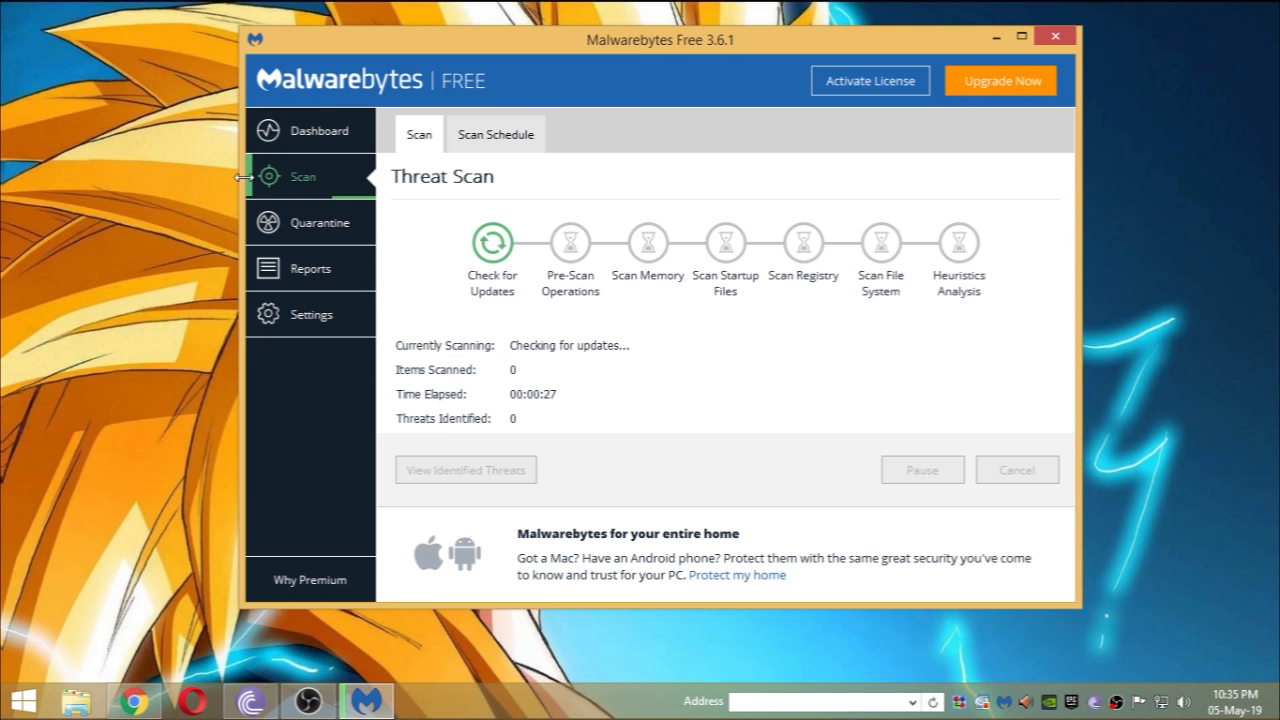
- Check the empty Quarantine page, then return to the running threat scan
click(320, 222)
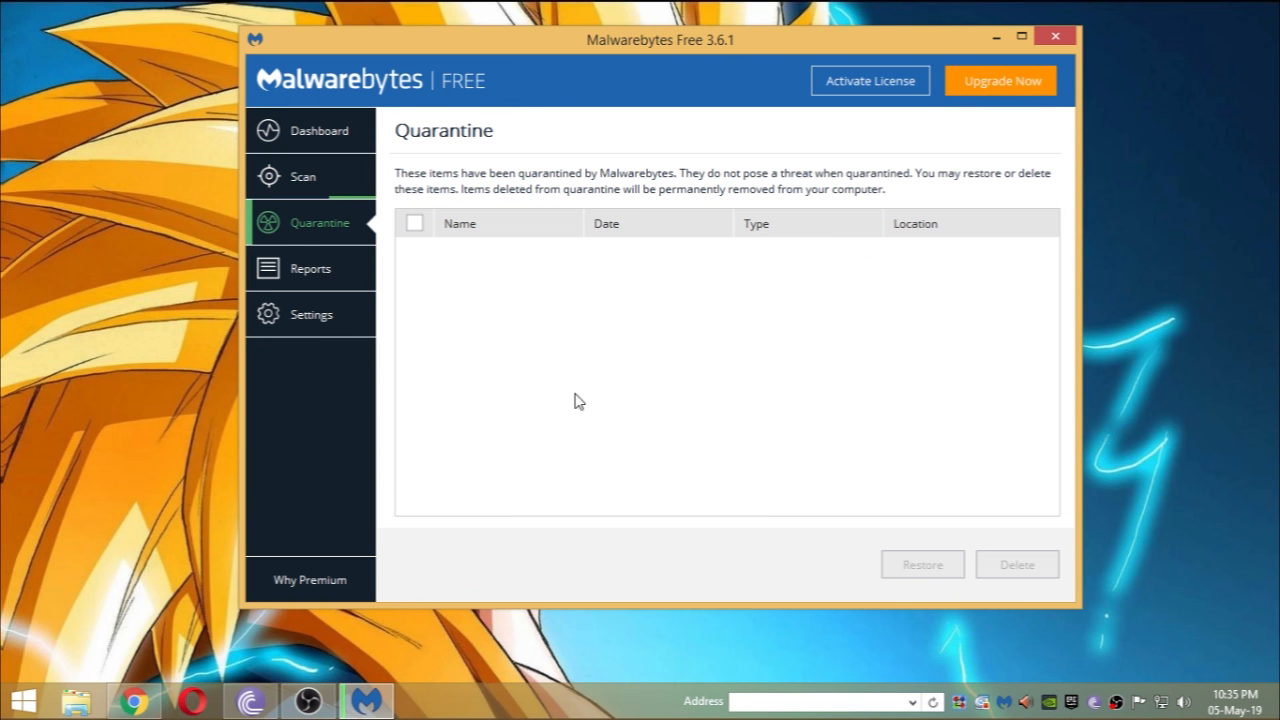
mouse_move(497, 486)
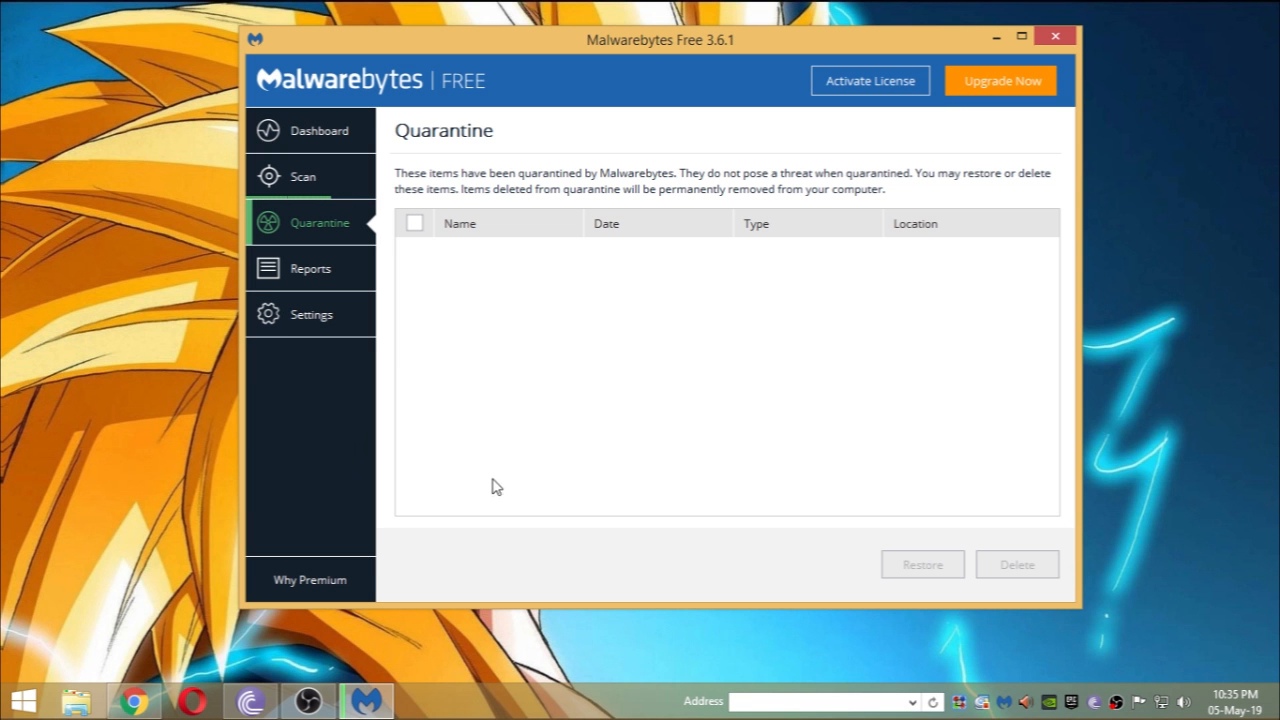
mouse_move(1013, 571)
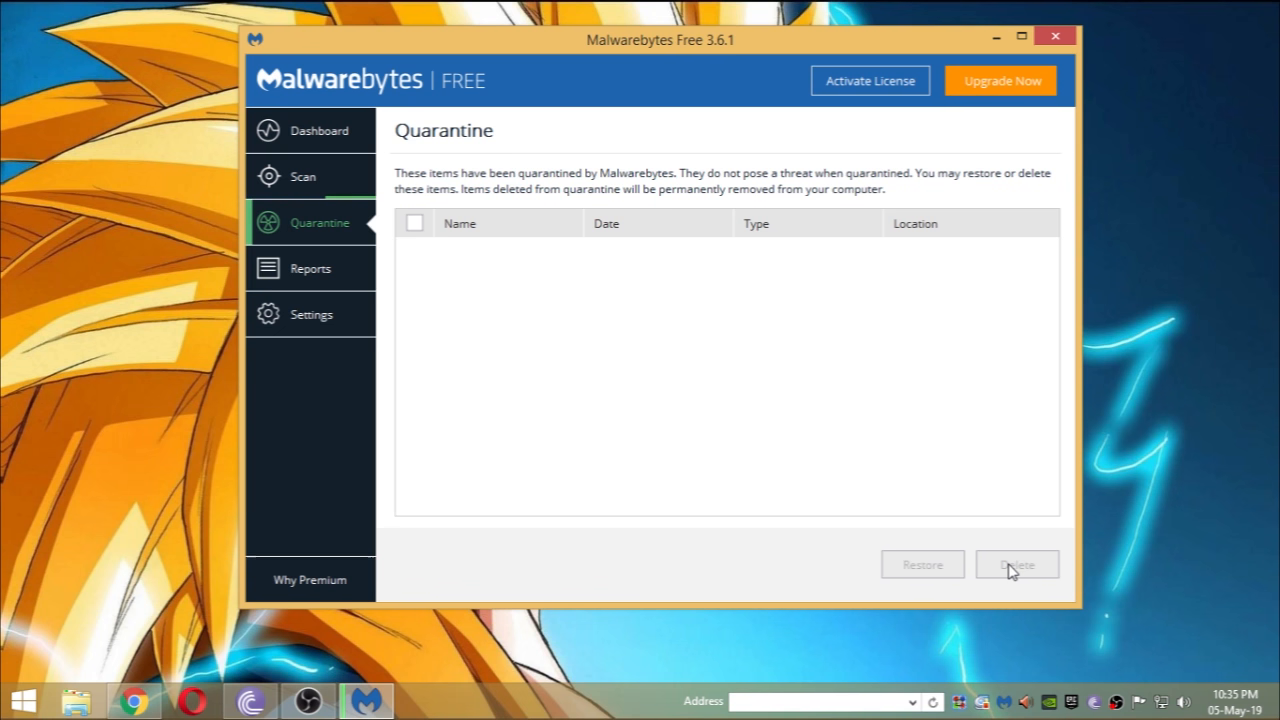
click(302, 176)
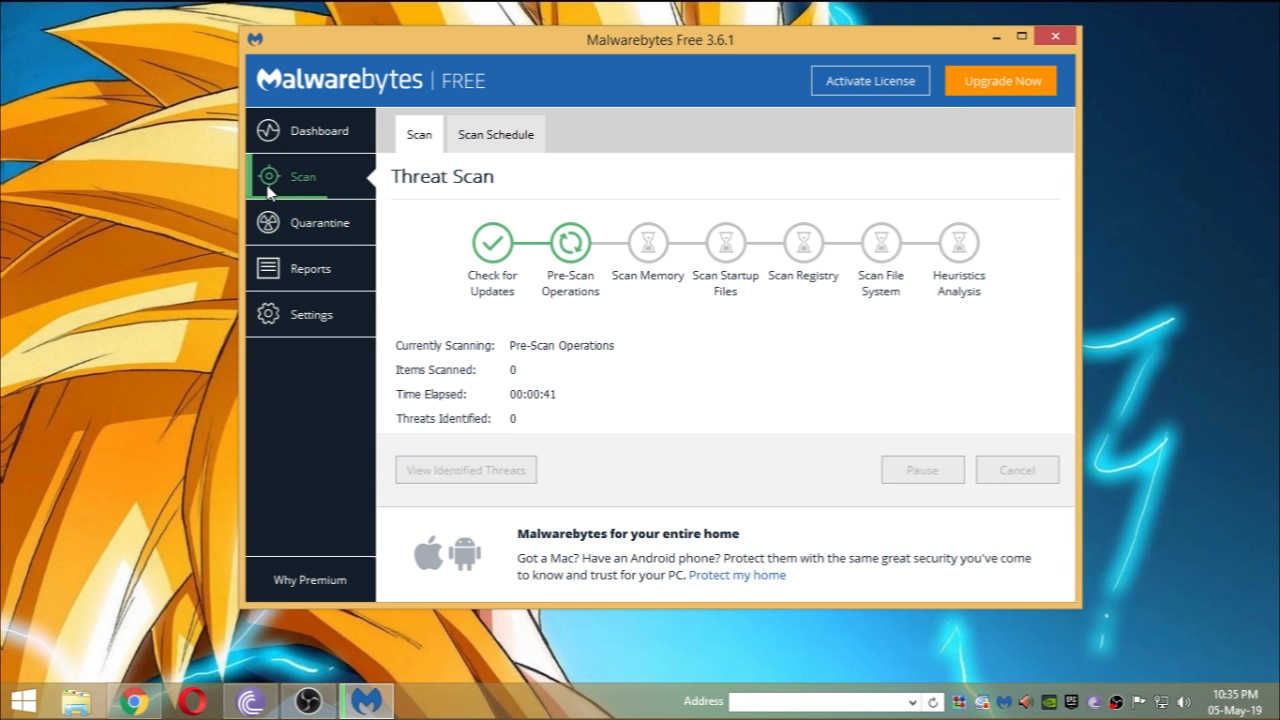
mouse_move(872, 327)
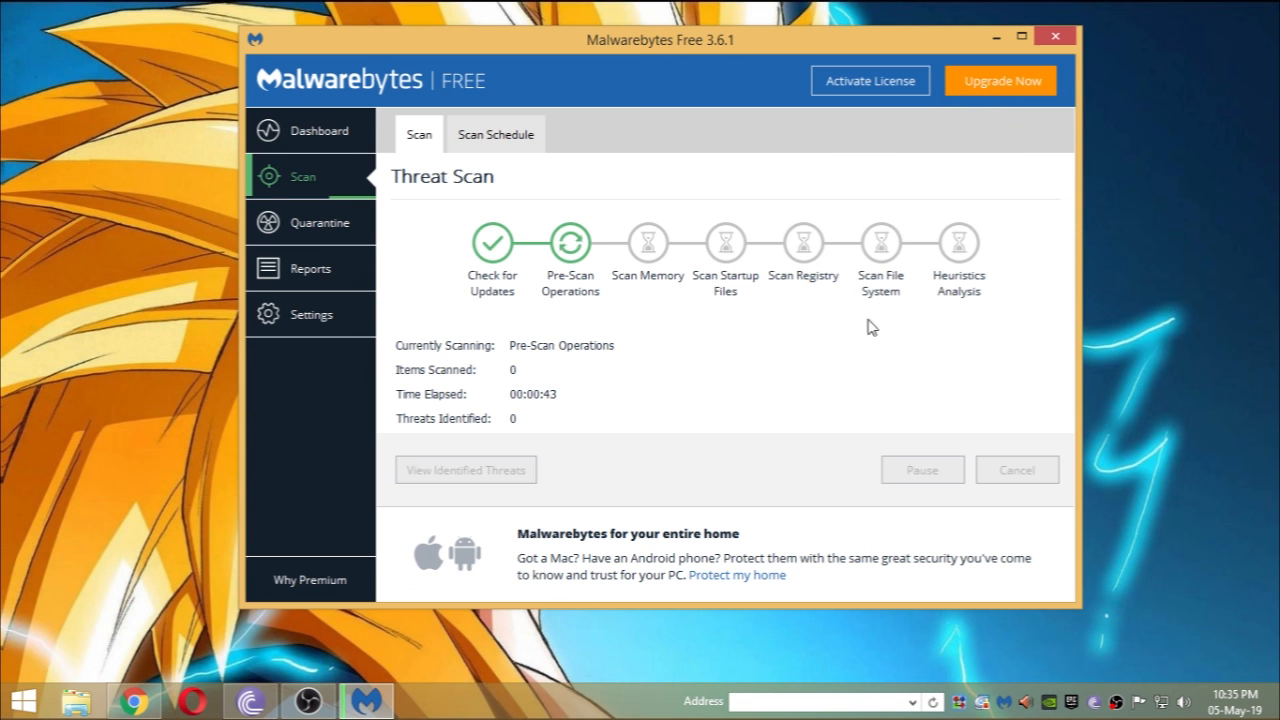
- Reopen the Quarantine page from the left sidebar to view quarantined items
click(320, 222)
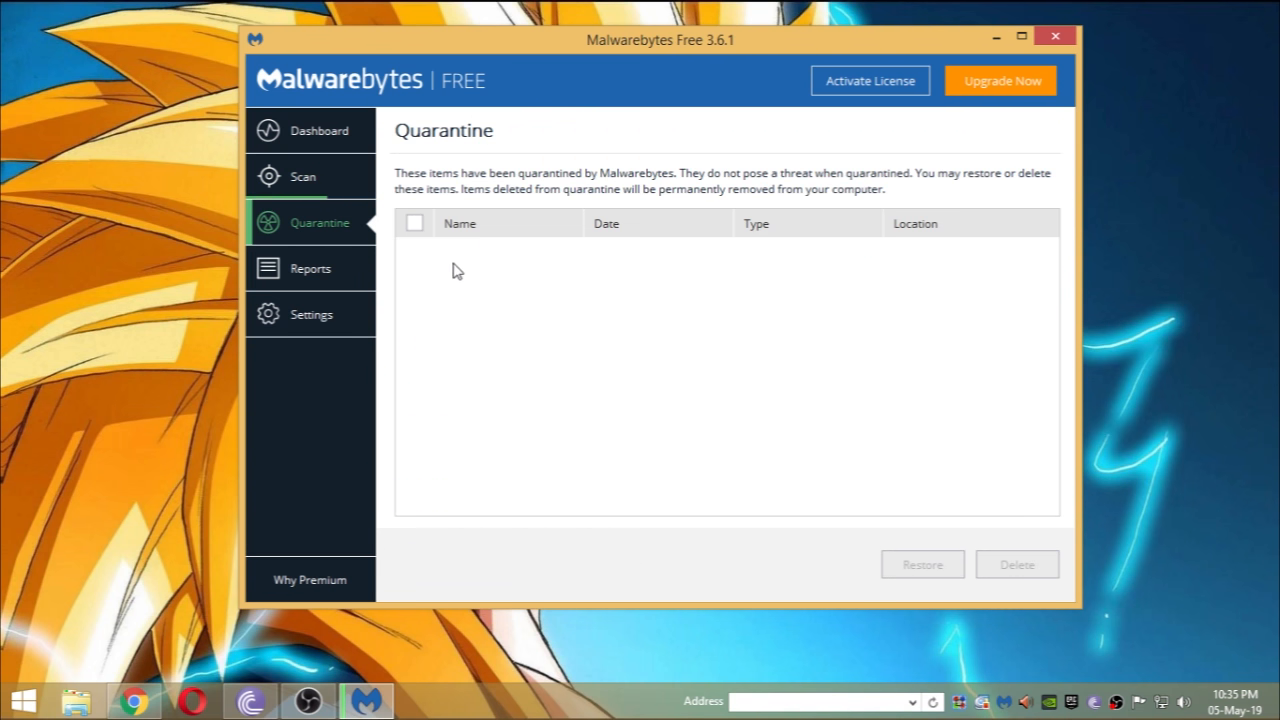
mouse_move(1025, 585)
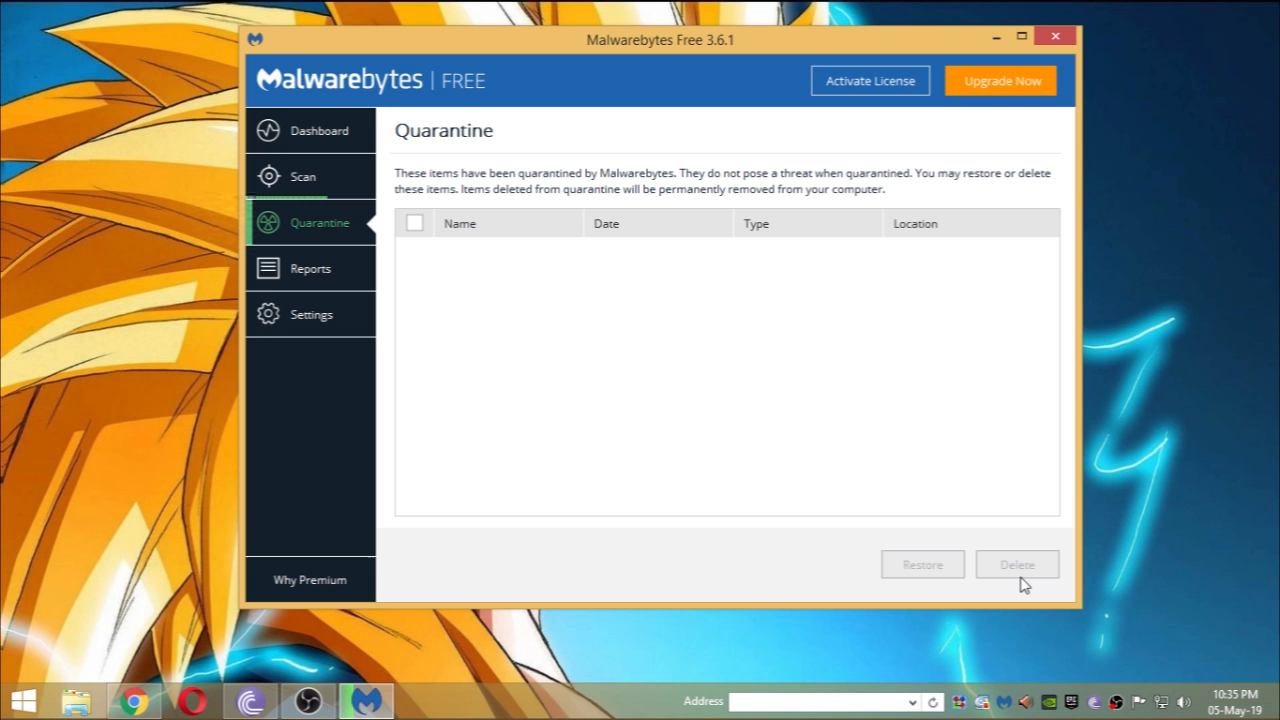
mouse_move(968, 337)
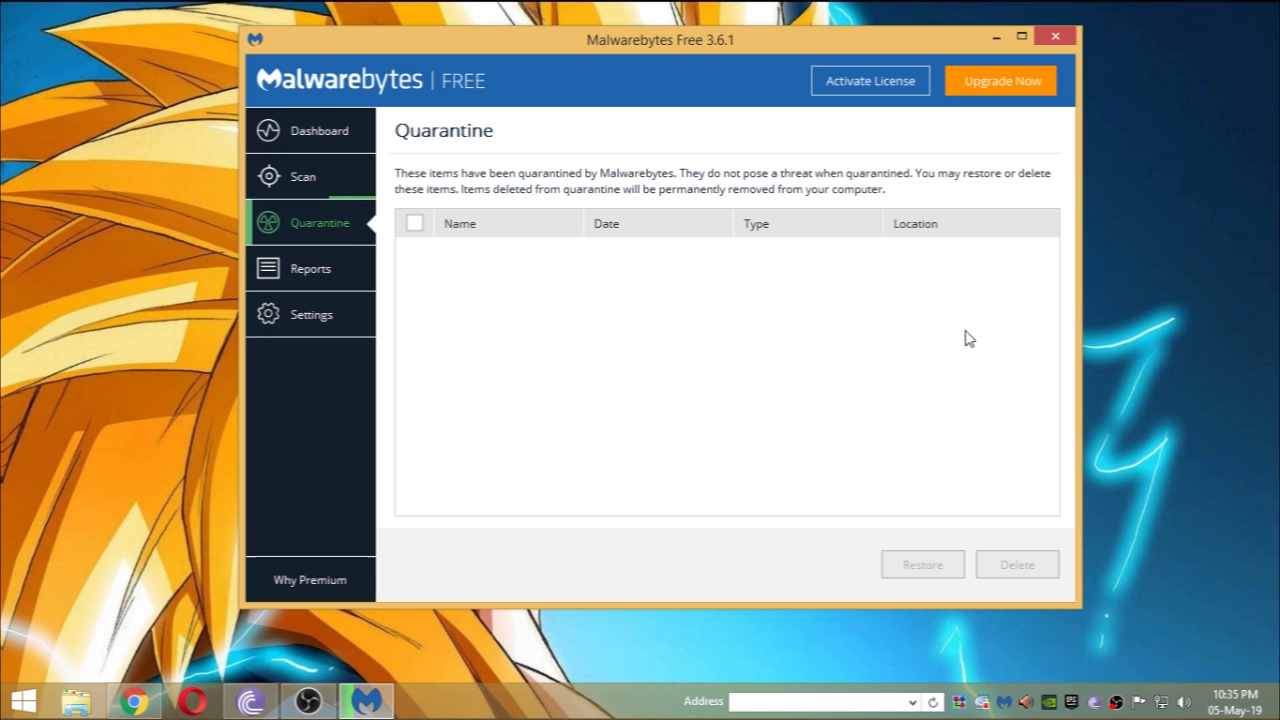
mouse_move(325, 180)
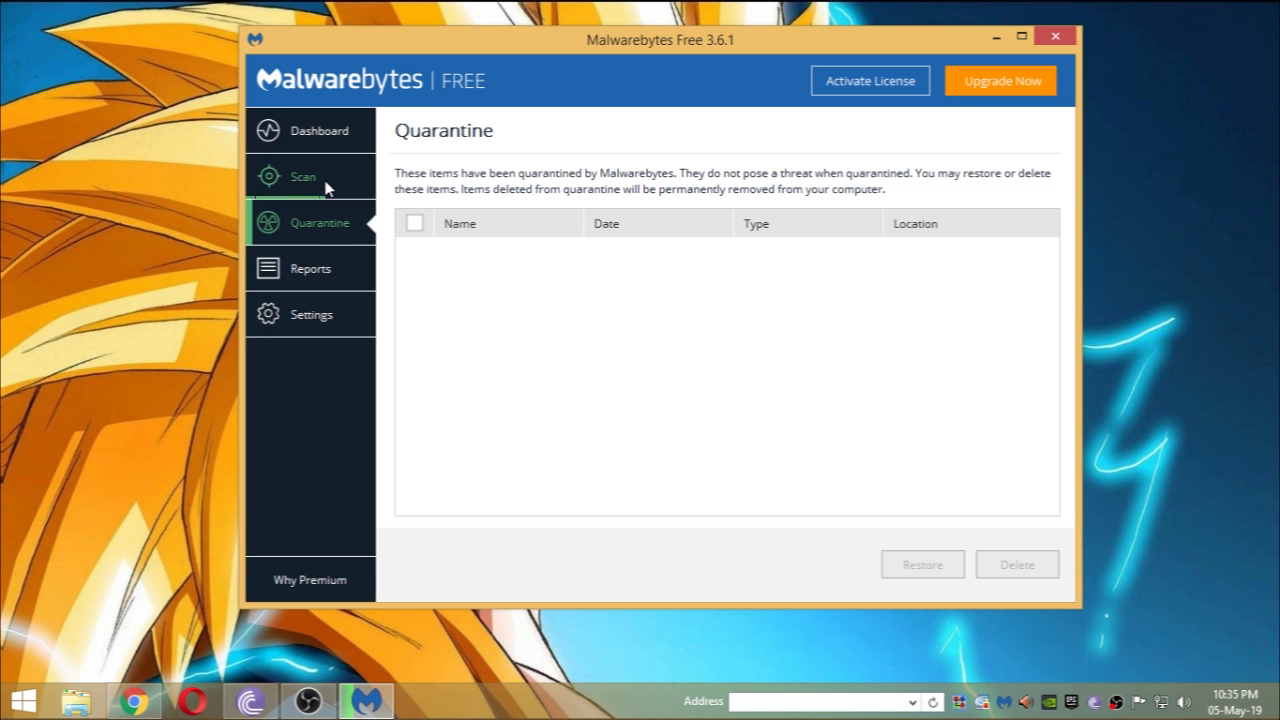